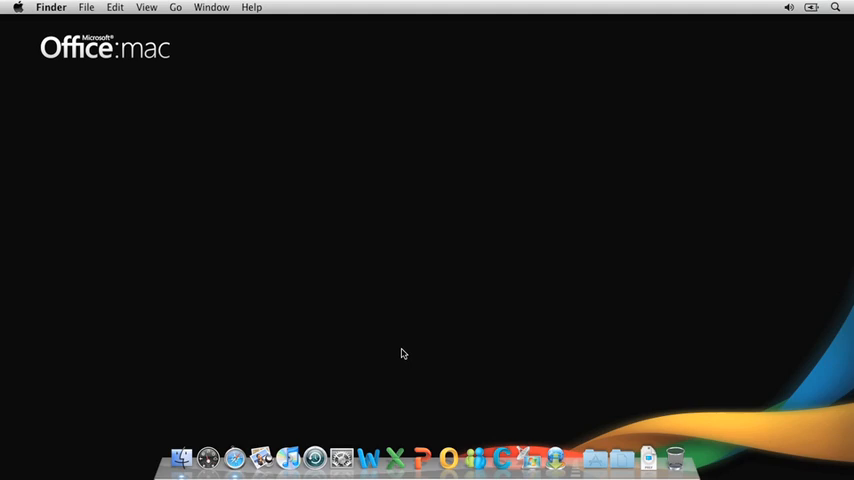
mouse_move(394, 458)
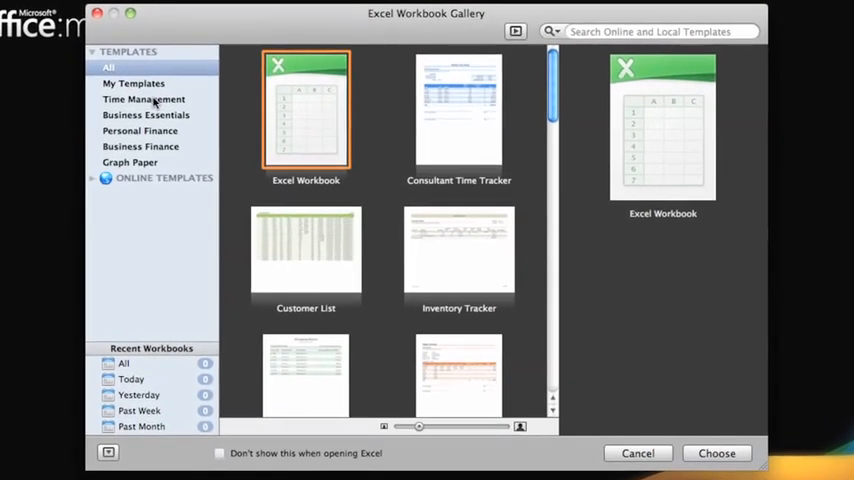
- Browse Time Management then Personal Finance templates and expand the Online Templates categories
click(144, 100)
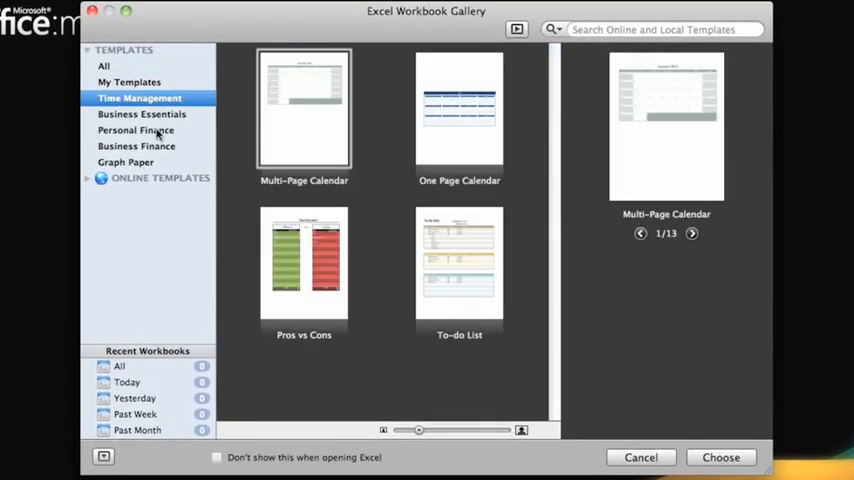
click(136, 130)
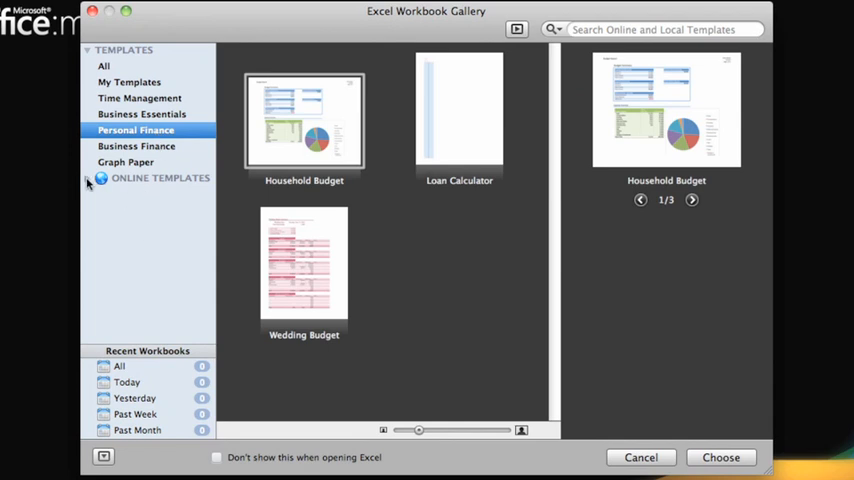
click(88, 178)
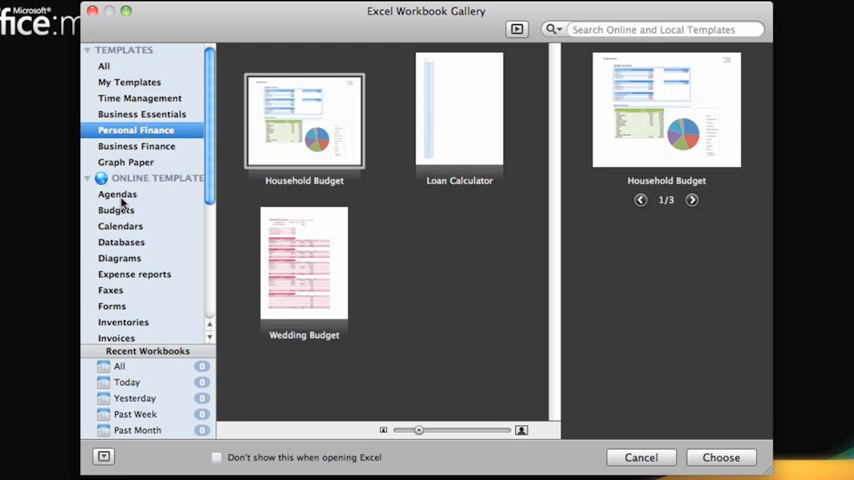
mouse_move(144, 78)
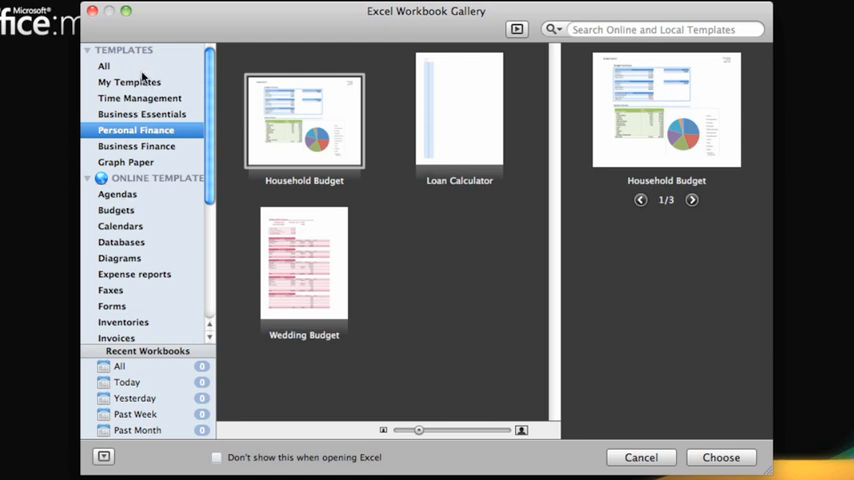
- Return to All templates and choose the blank Excel Workbook template
click(104, 66)
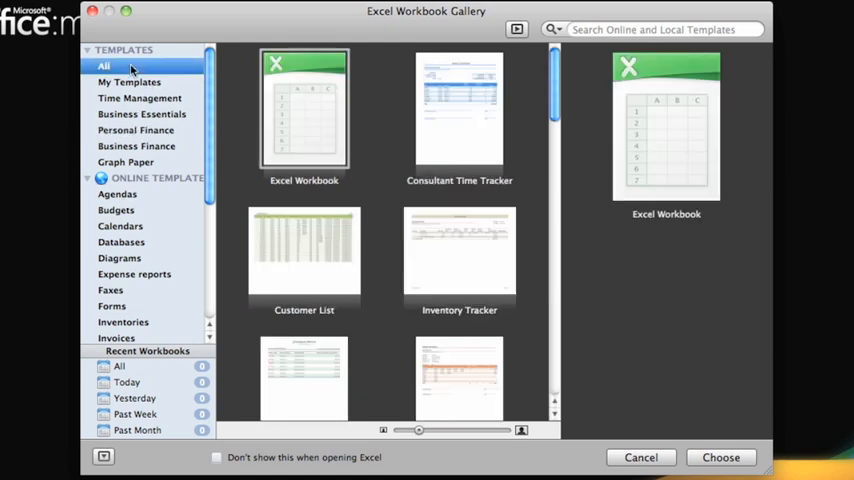
click(304, 110)
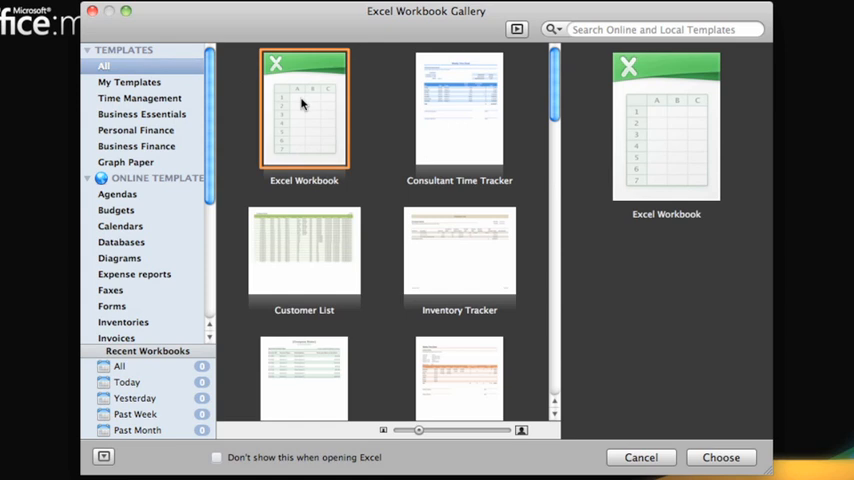
mouse_move(748, 456)
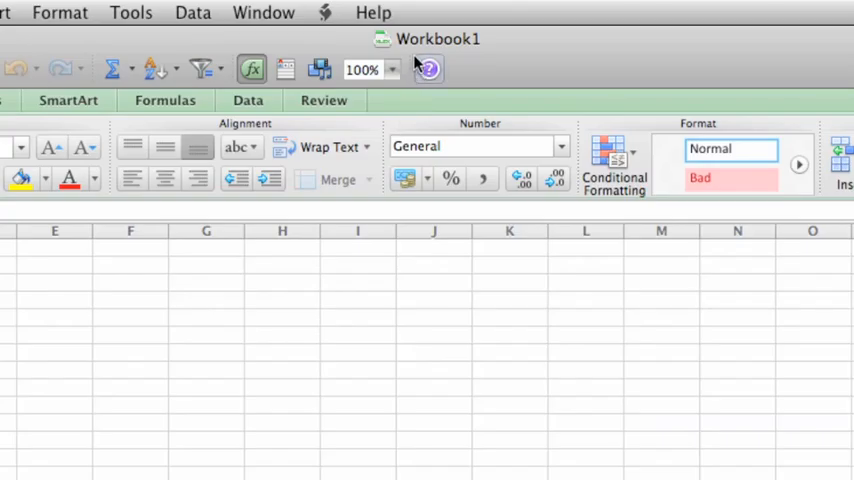
mouse_move(466, 52)
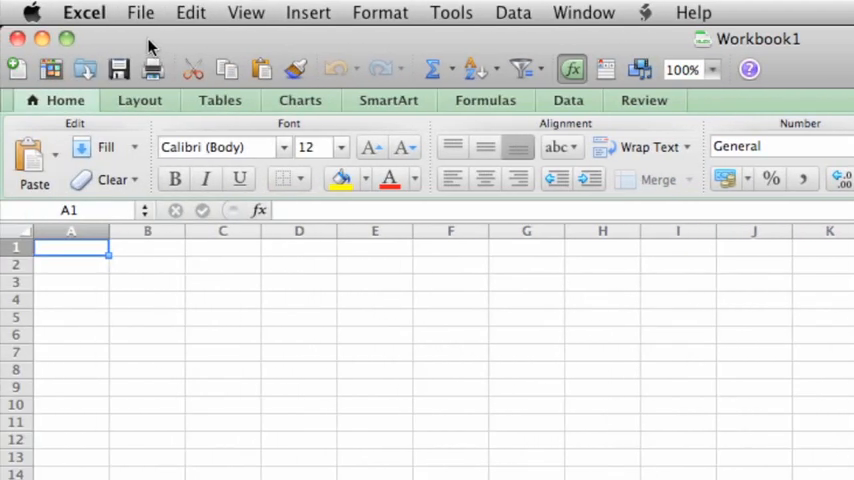
- Show the File menu listing New Workbook and New from Template over Workbook1
click(140, 12)
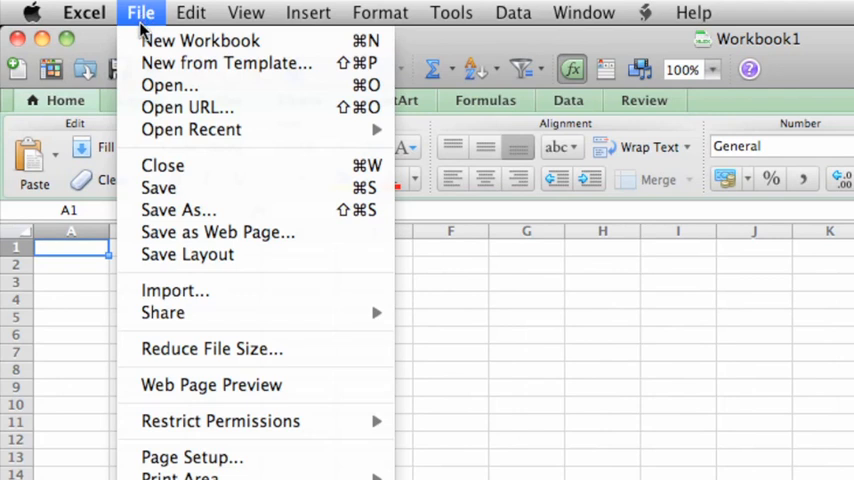
mouse_move(226, 64)
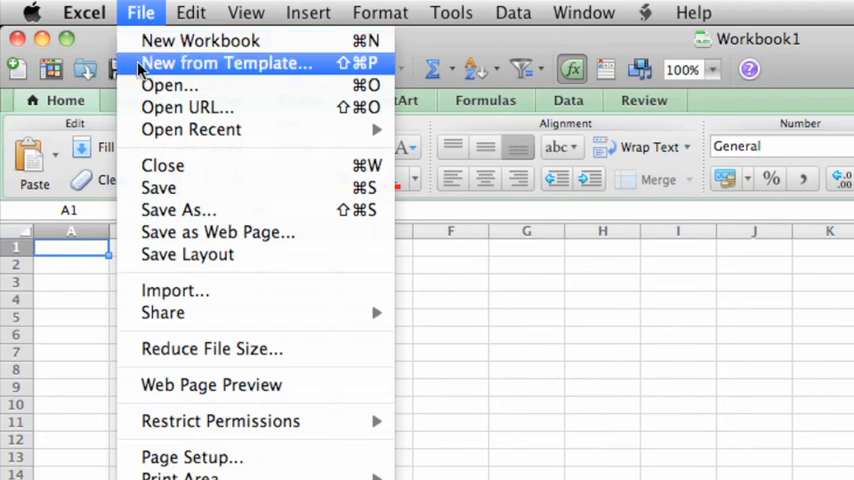
mouse_move(200, 40)
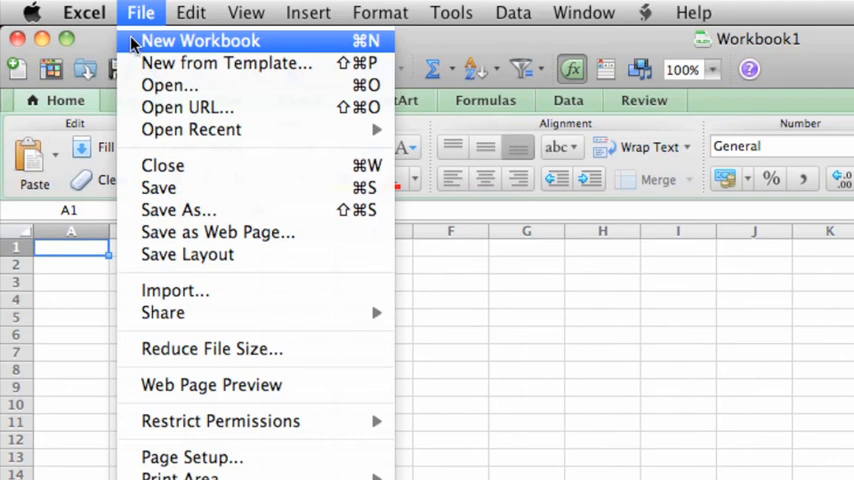
mouse_move(104, 42)
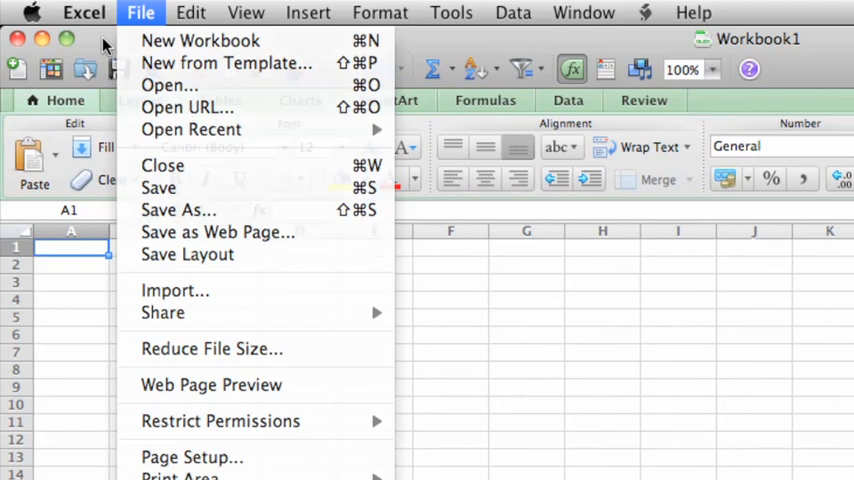